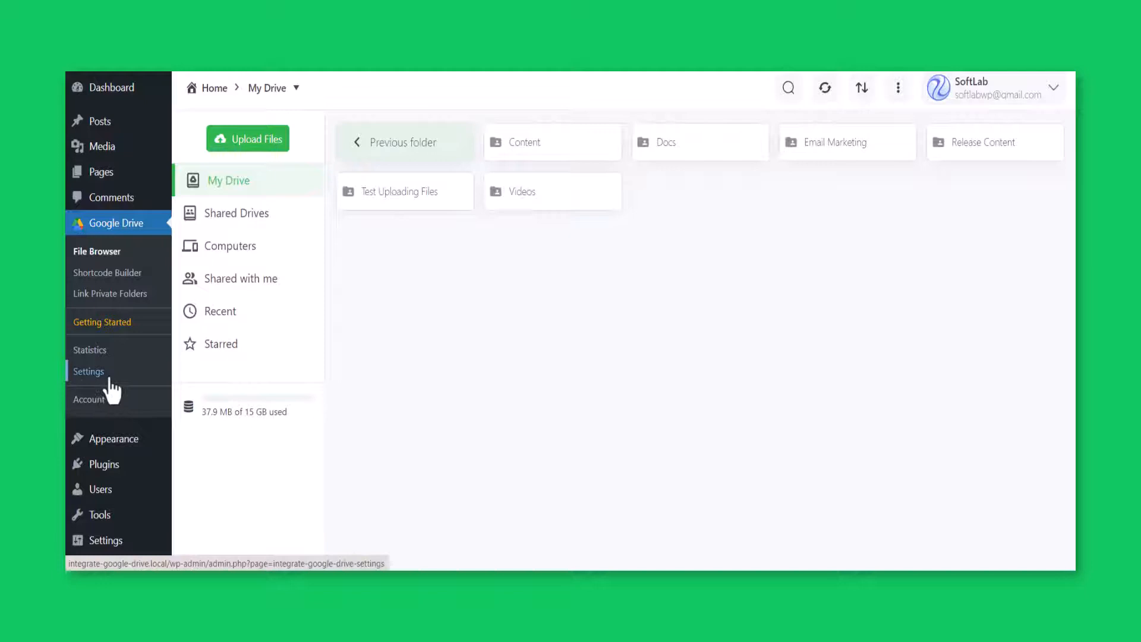
Step: Reach the Private Folders settings where the source folder picker lists My Drive folders
left_click(89, 371)
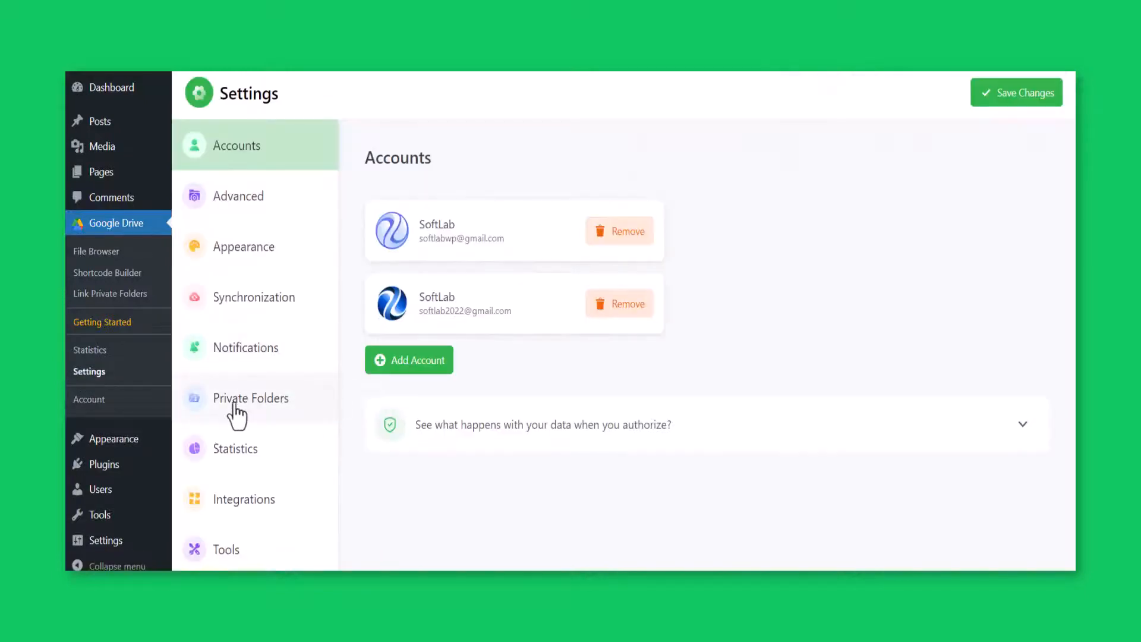
left_click(251, 398)
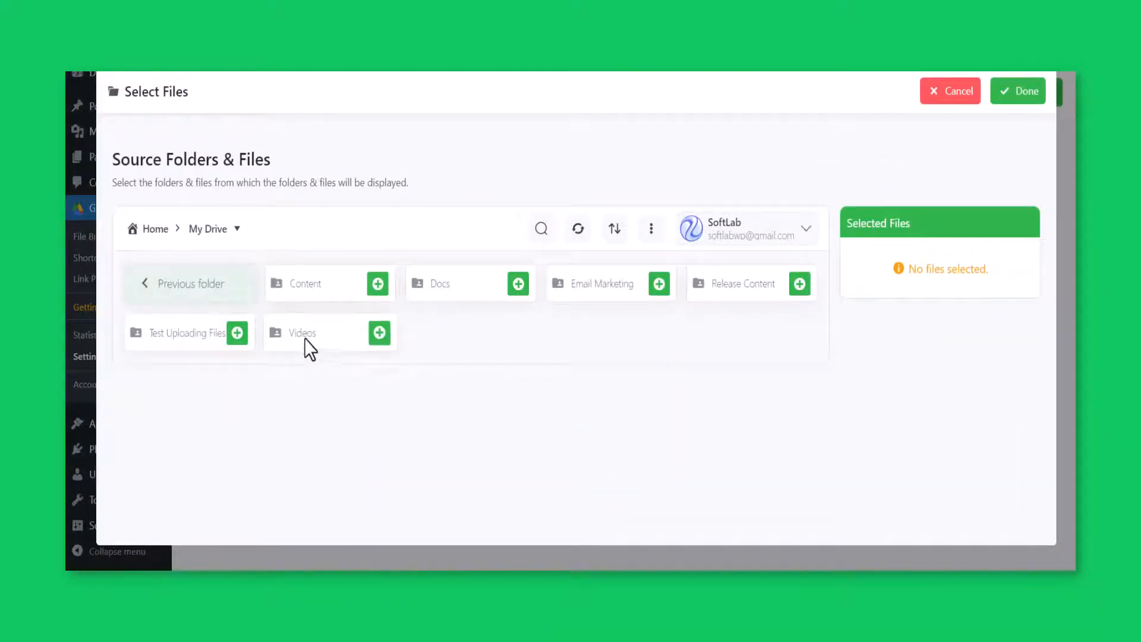
Step: Choose Test Uploading Files as the private folders source folder and confirm with Done
left_click(236, 333)
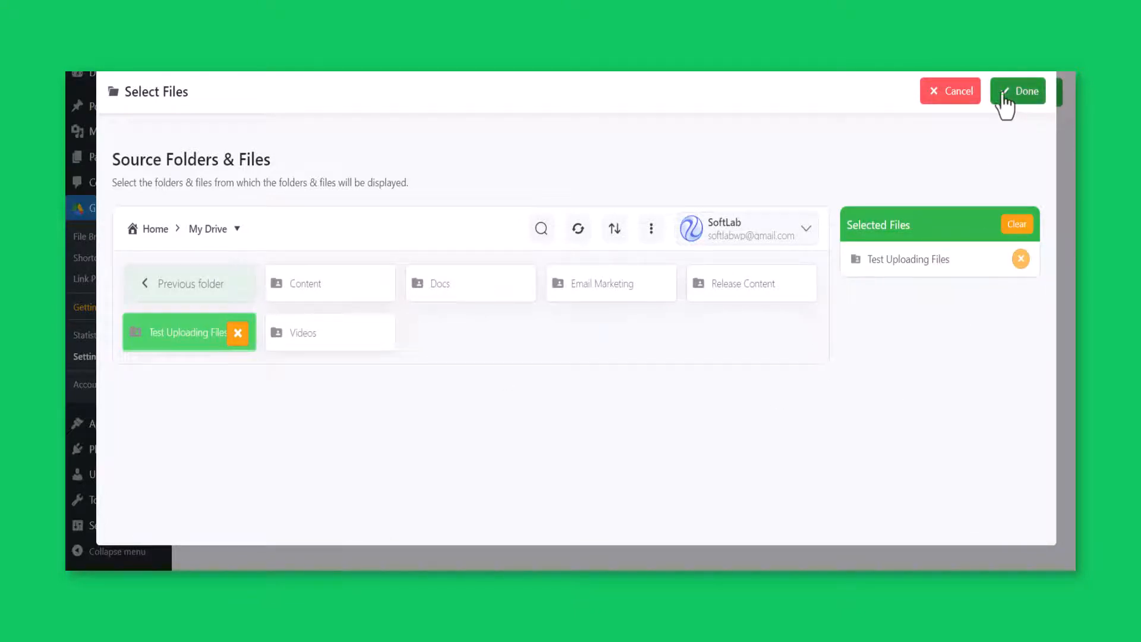
left_click(1019, 91)
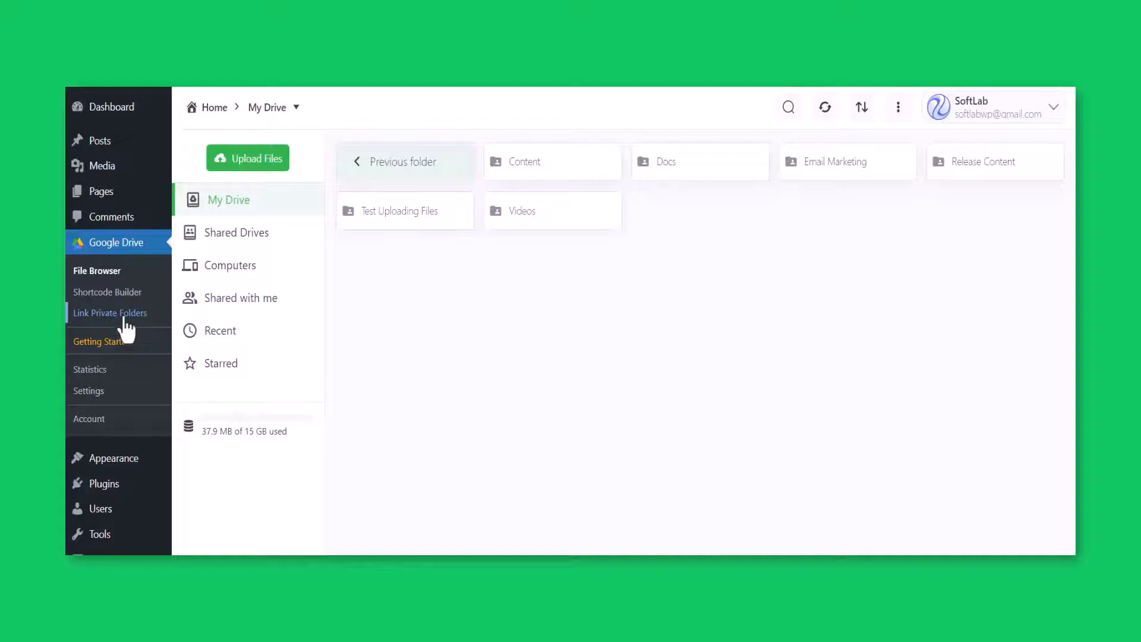
Step: Go to Link Private Folders and start selecting folders for Guest Users
left_click(110, 313)
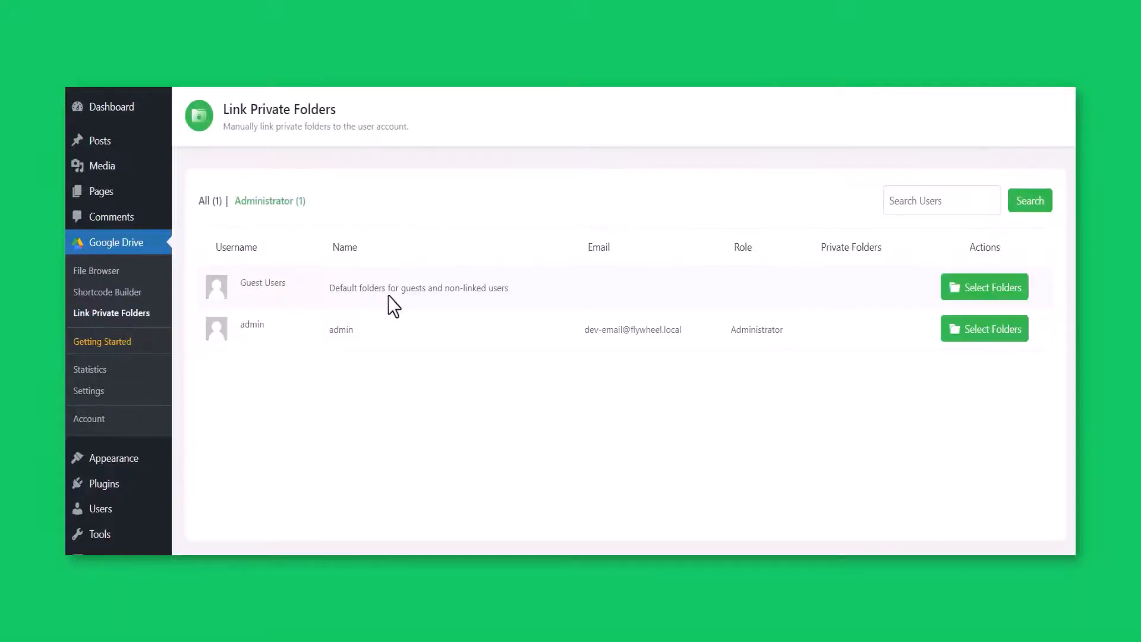
left_click(941, 200)
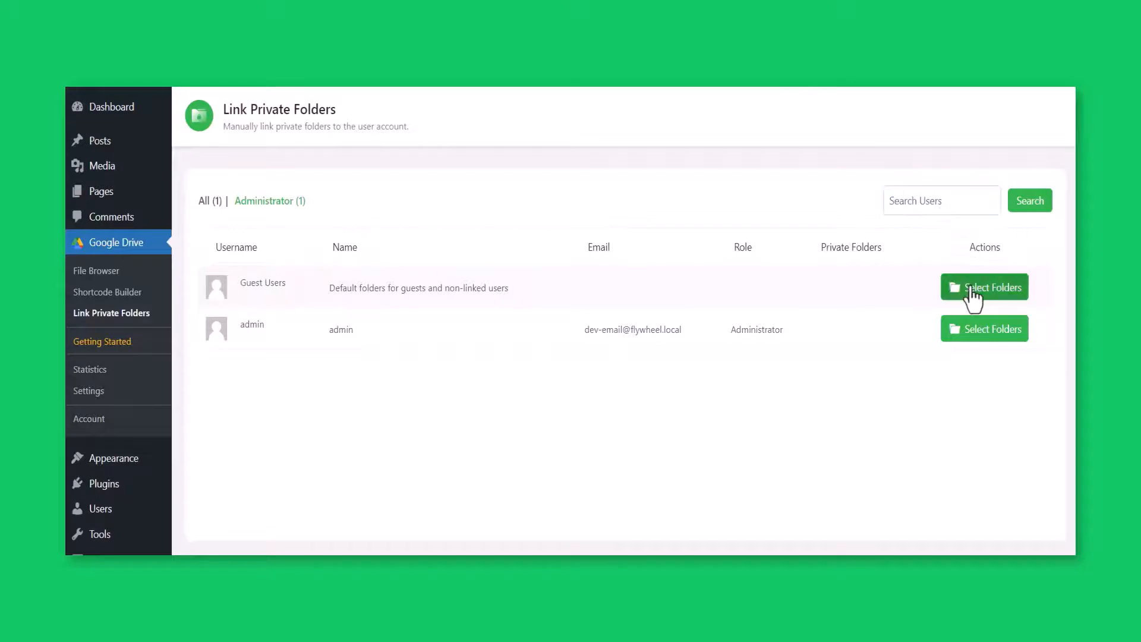
left_click(984, 287)
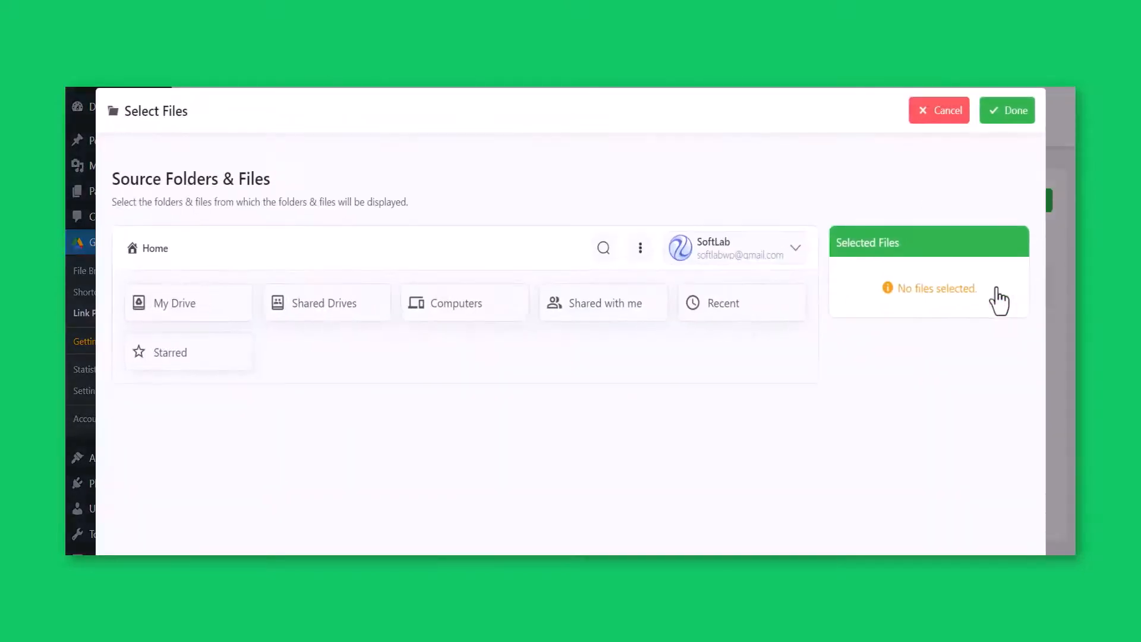
Step: Link the Images folder from Shared with me to Guest Users
left_click(606, 303)
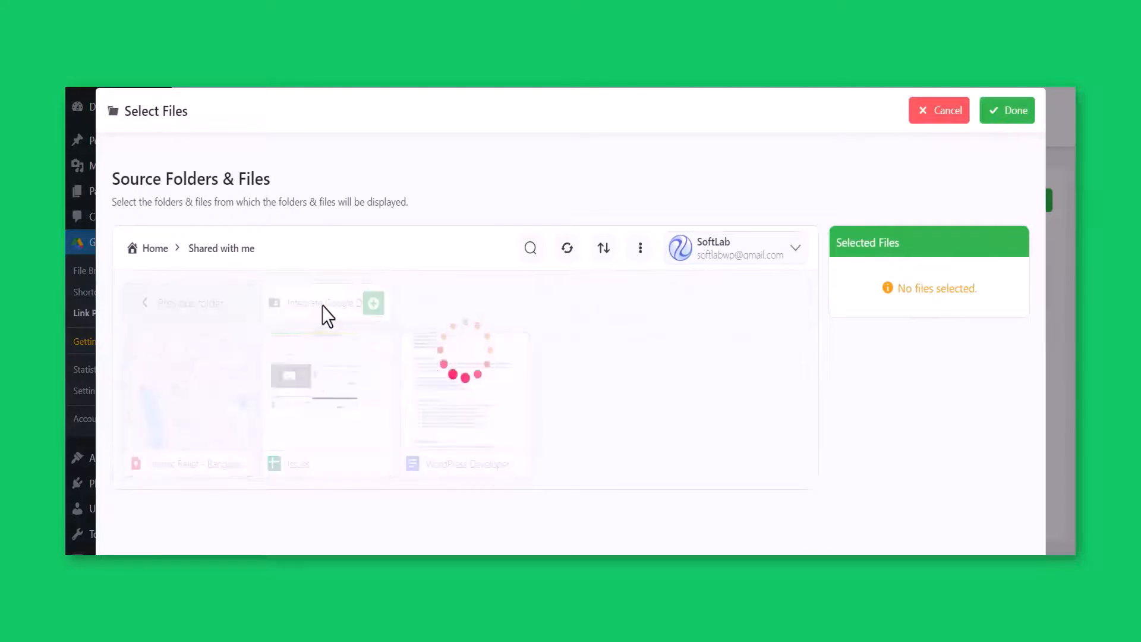
left_click(642, 303)
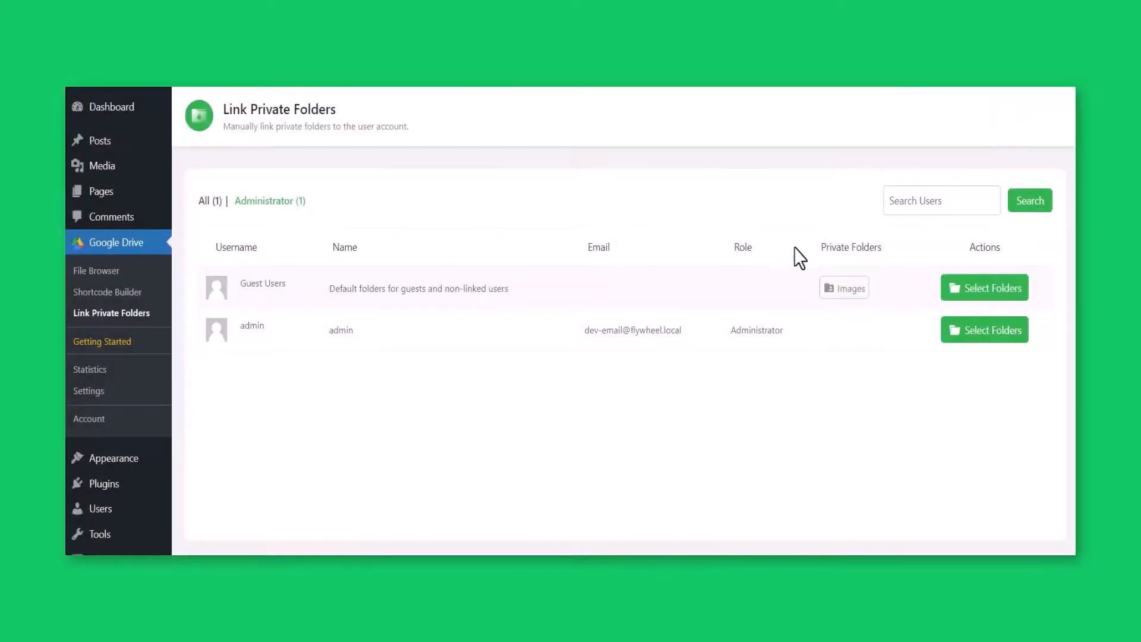
Step: Update the shortcode in Shortcode Builder keeping File Browser as its module type
left_click(107, 292)
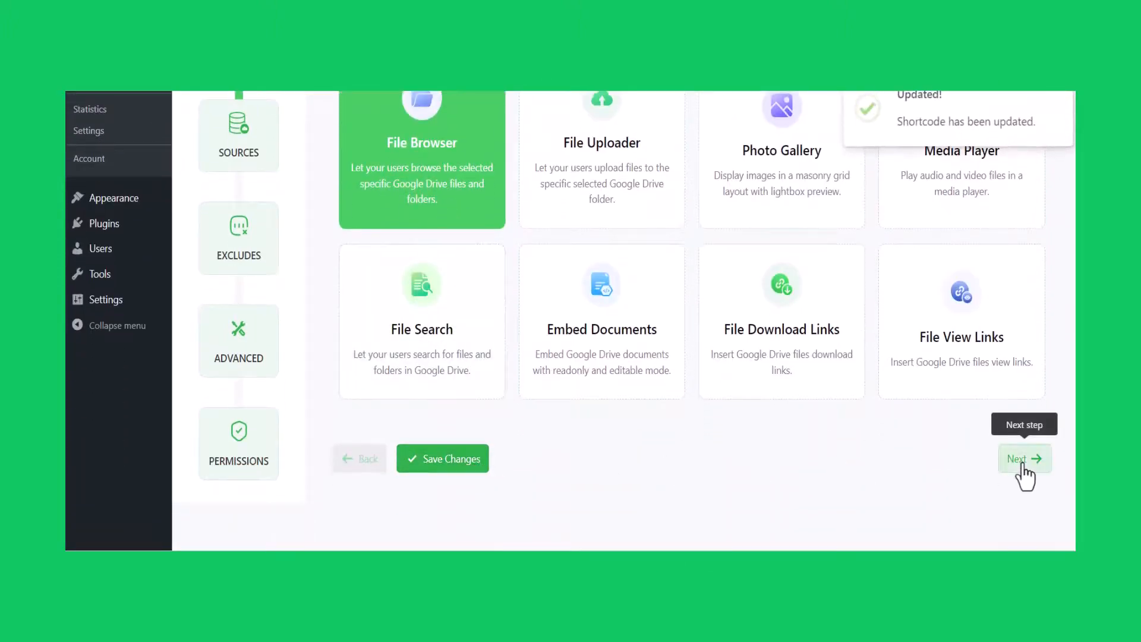
Step: Advance through the shortcode steps so the Private Folders page shows Audio & Videos, File Formats and Images
left_click(1023, 458)
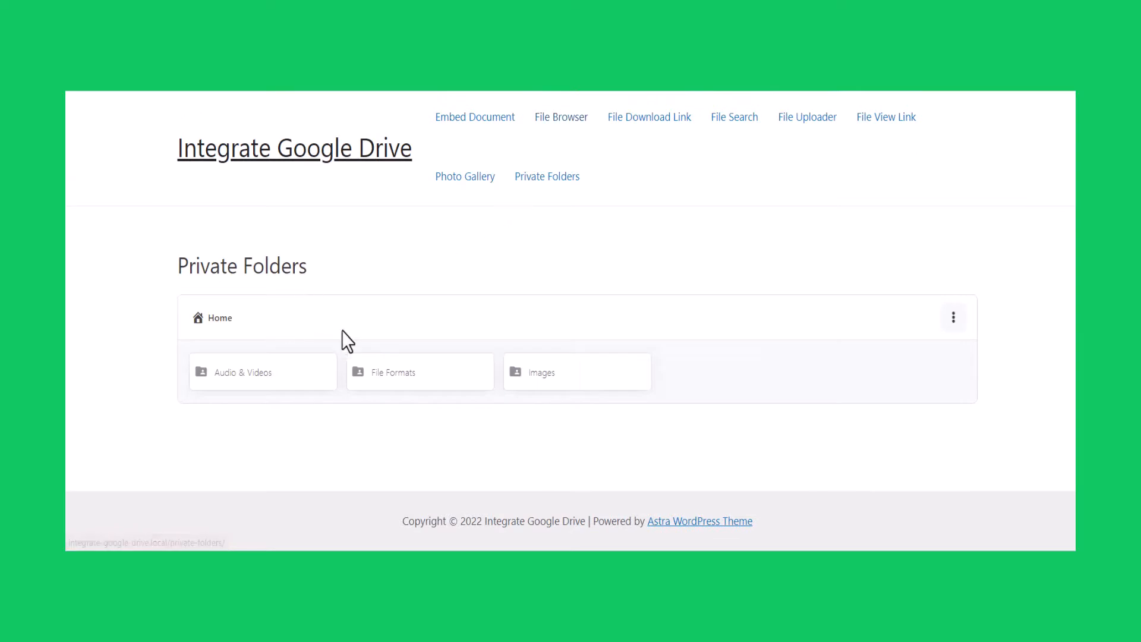
Step: Browse the Audio & Videos folder's audio and video files with previews
left_click(395, 372)
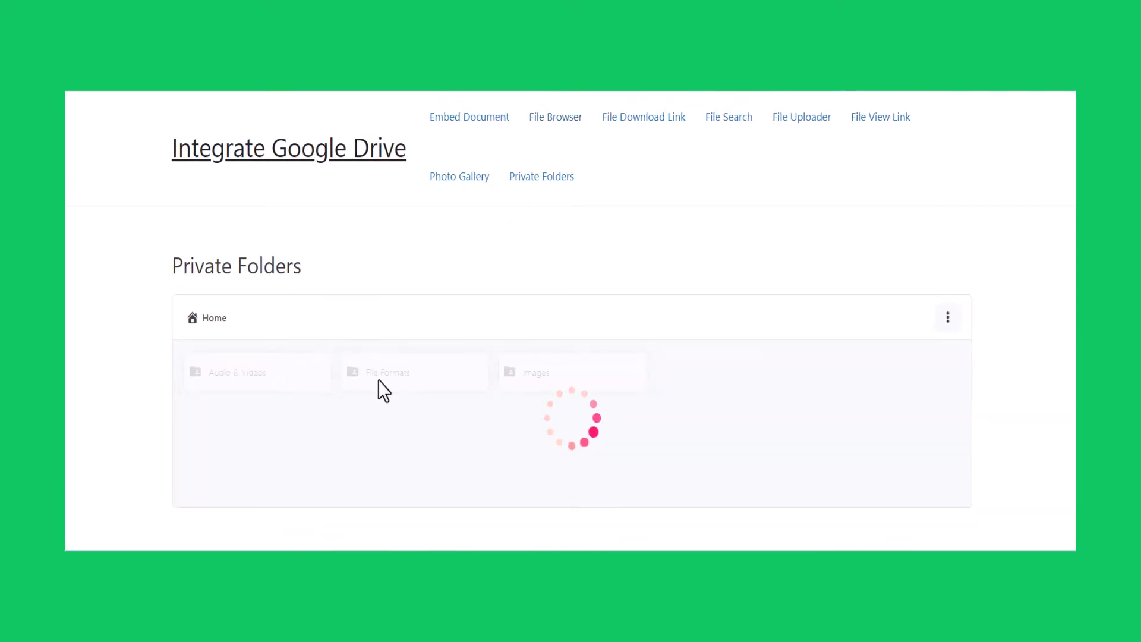
left_click(237, 373)
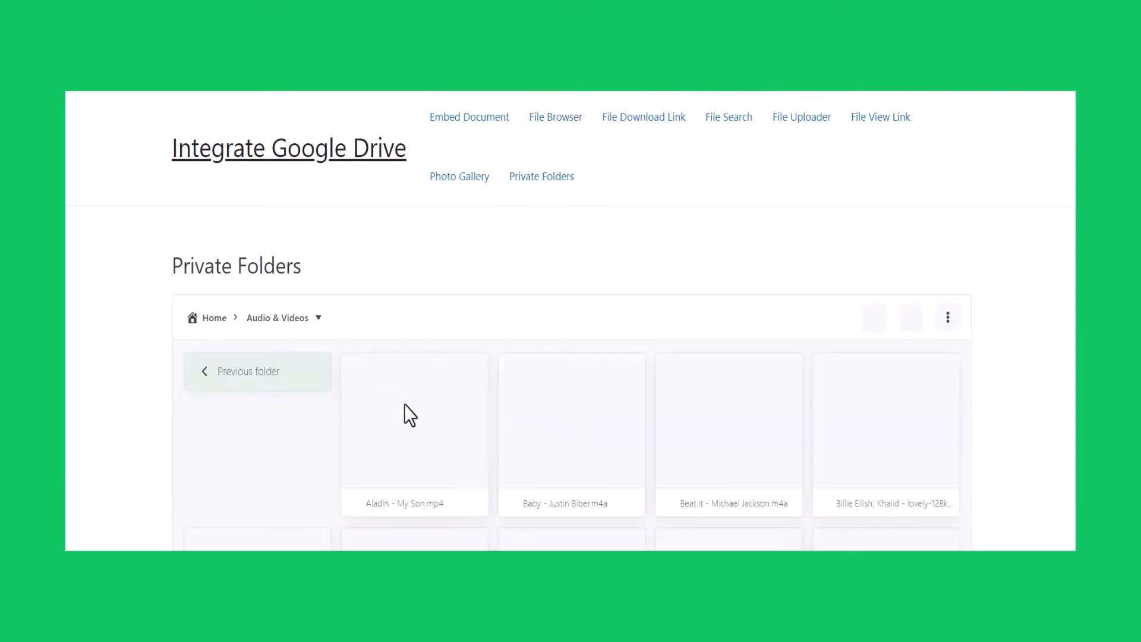
scroll("down", 3)
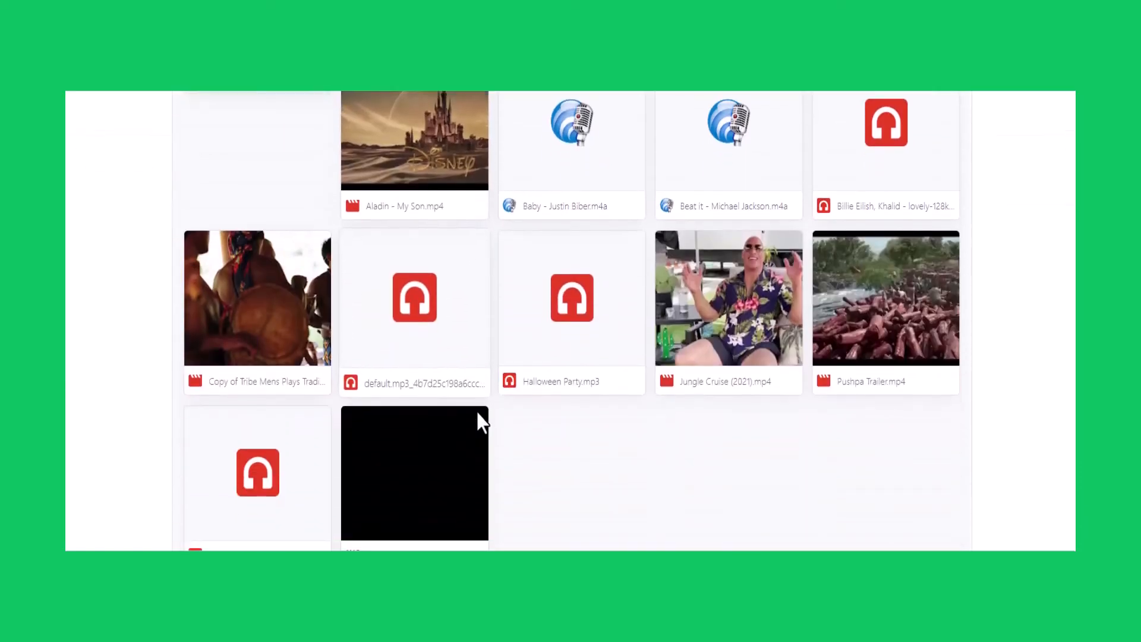